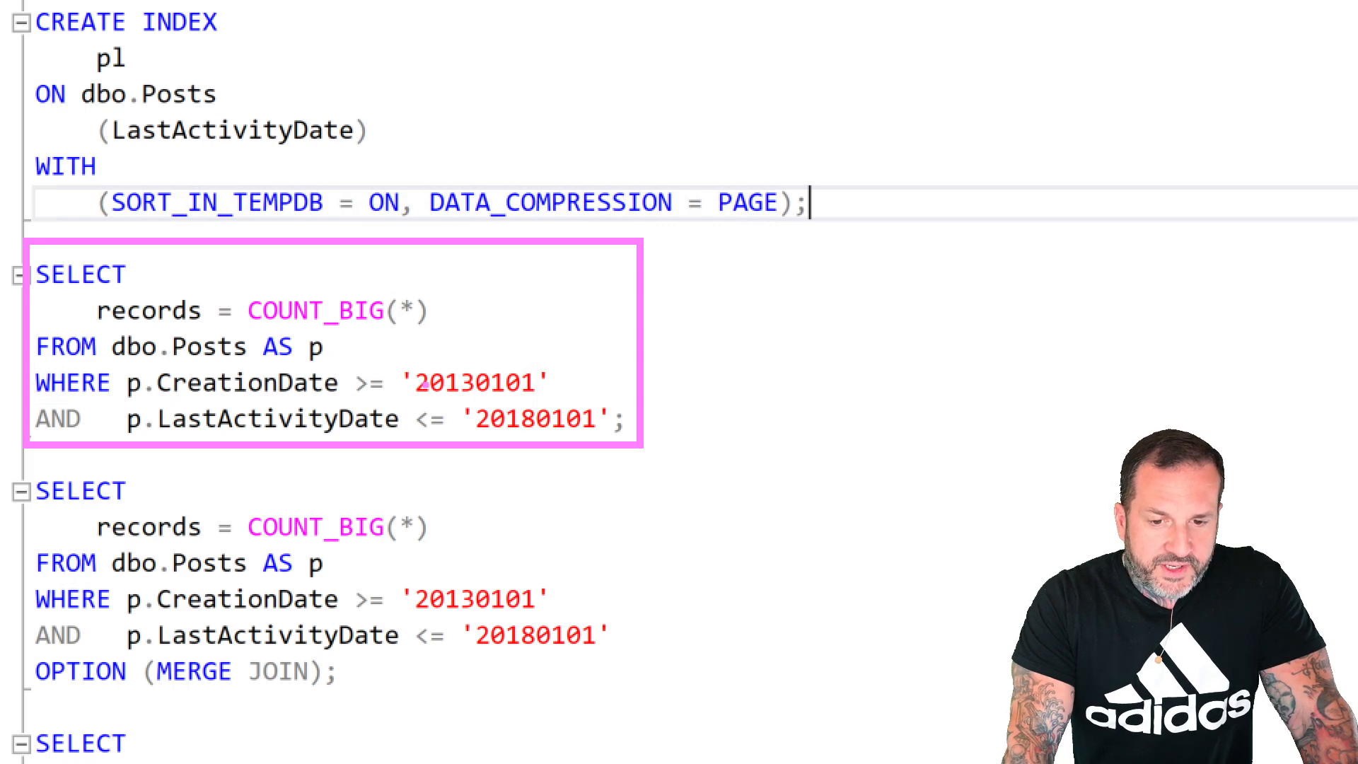
# Step: Highlight the first SELECT COUNT_BIG query on lines 20–24, filtering CreationDate and LastActivityDate
pyautogui.doubleClick(478, 383)
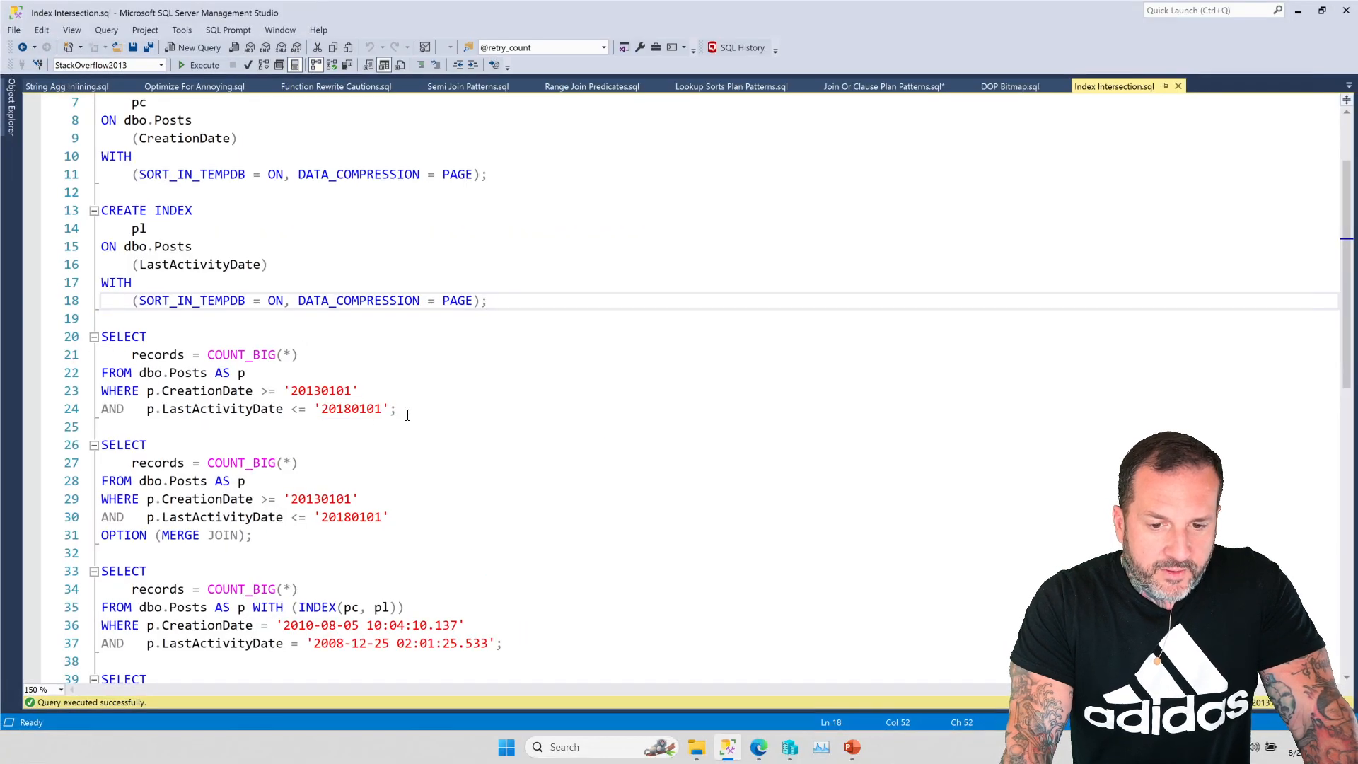
pyautogui.moveTo(100, 336); pyautogui.dragTo(397, 409)
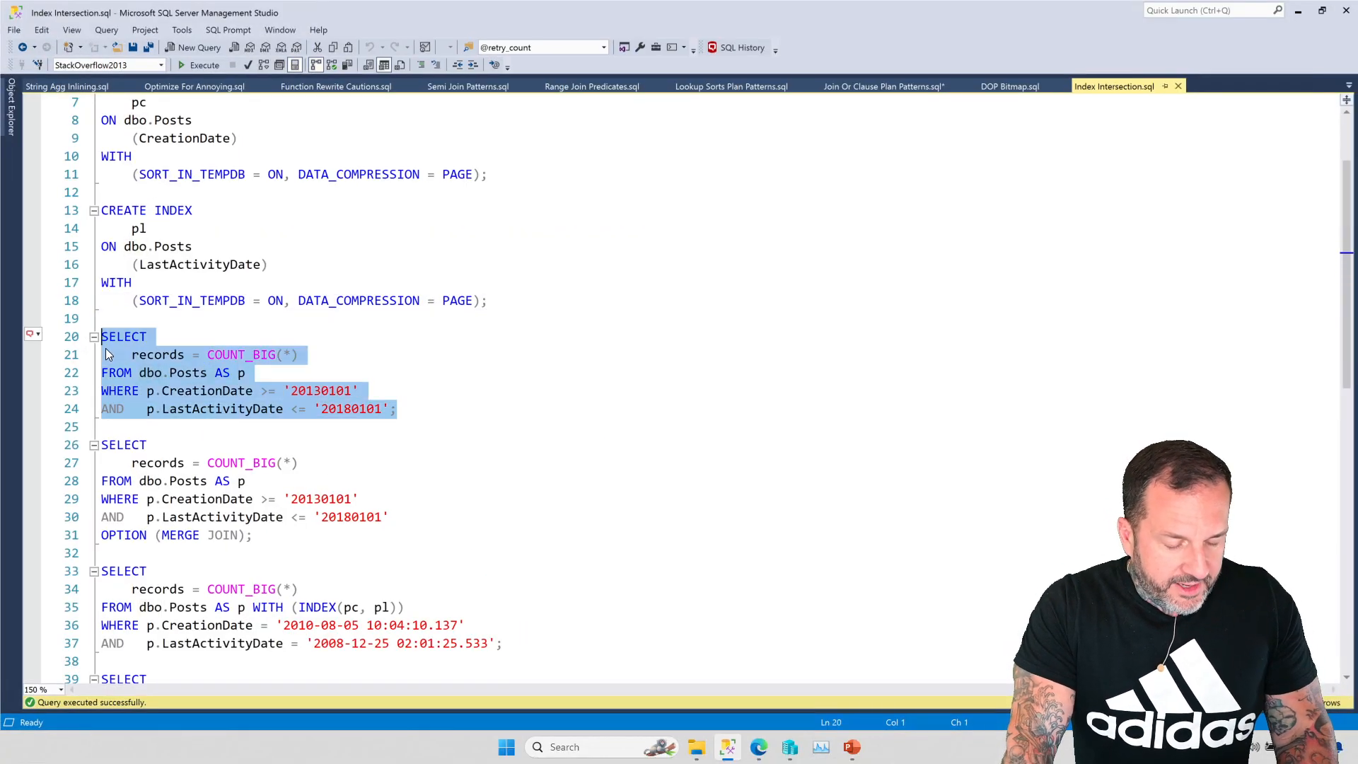
# Step: Run the highlighted count query and review its plan hash-joining seeks on pc and pl
pyautogui.click(206, 65)
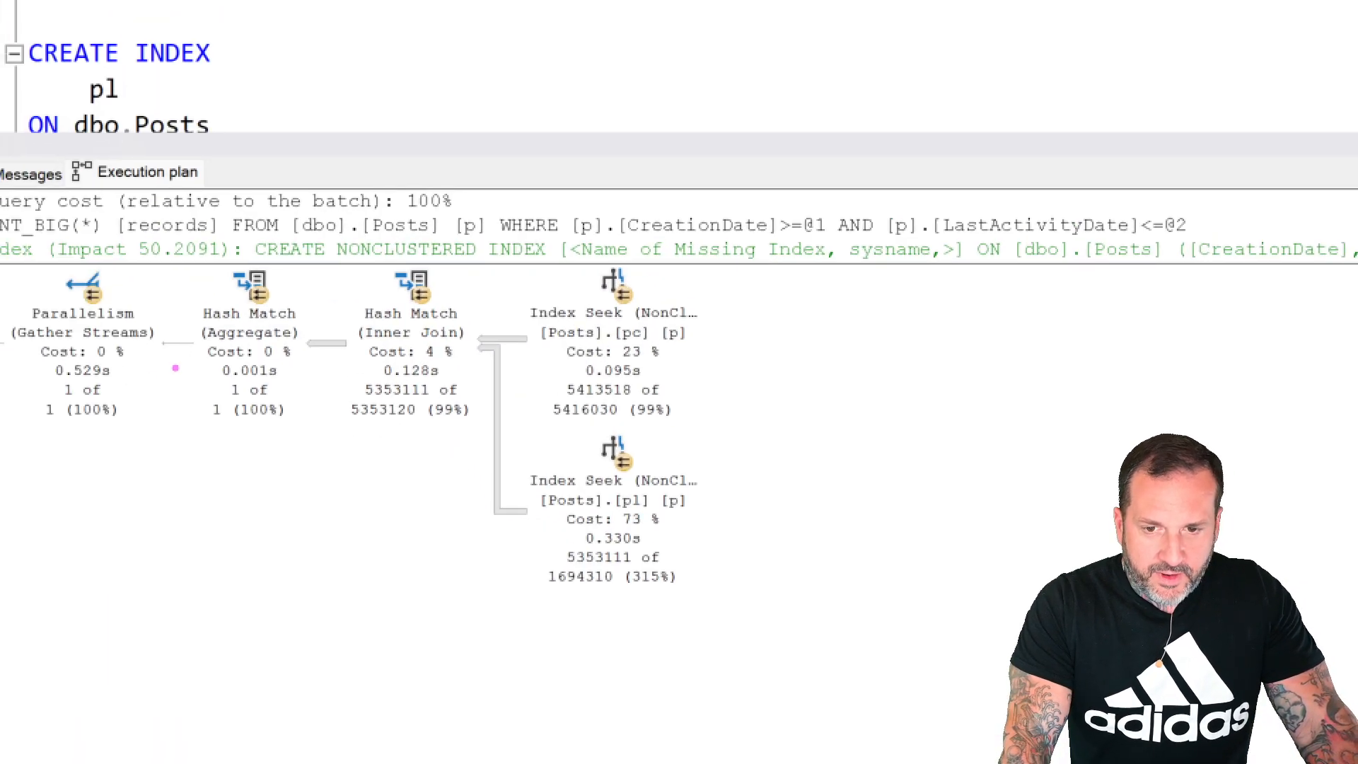
pyautogui.click(611, 323)
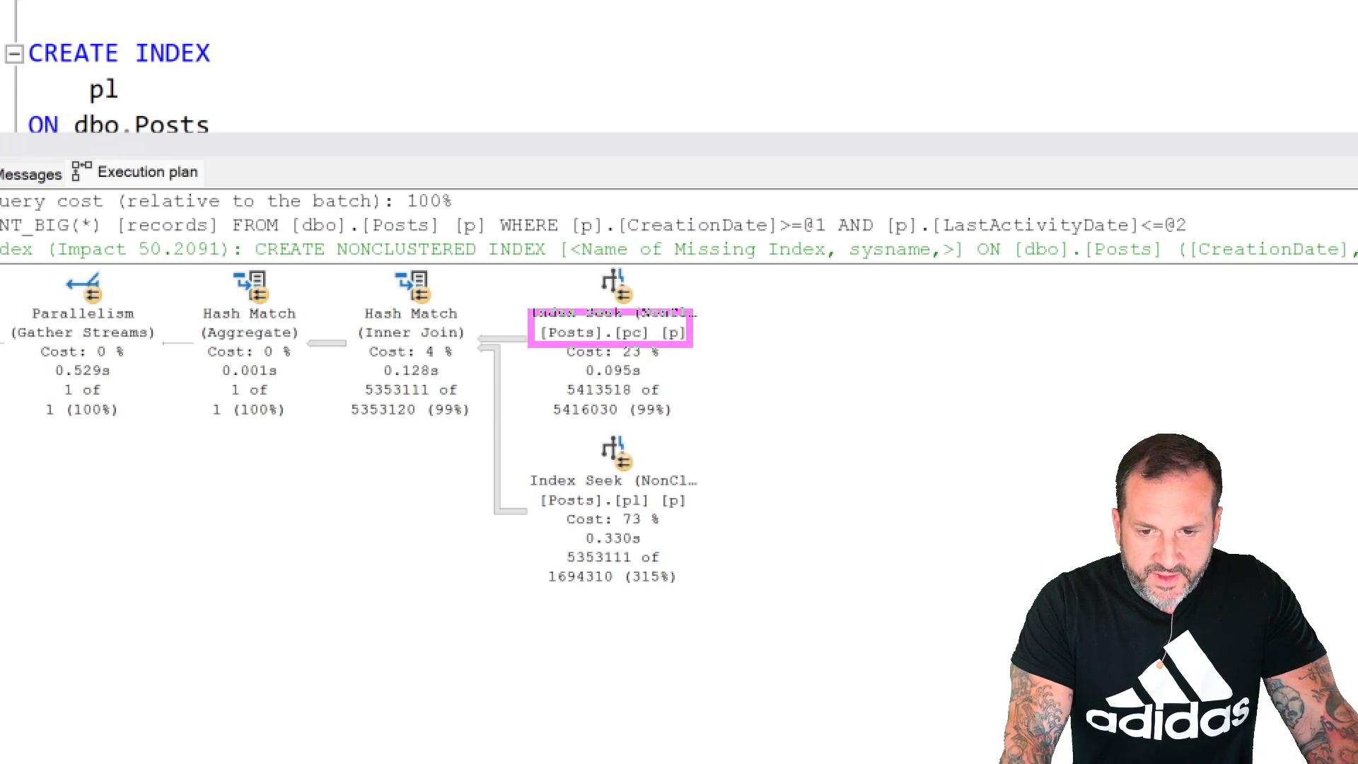
pyautogui.click(612, 500)
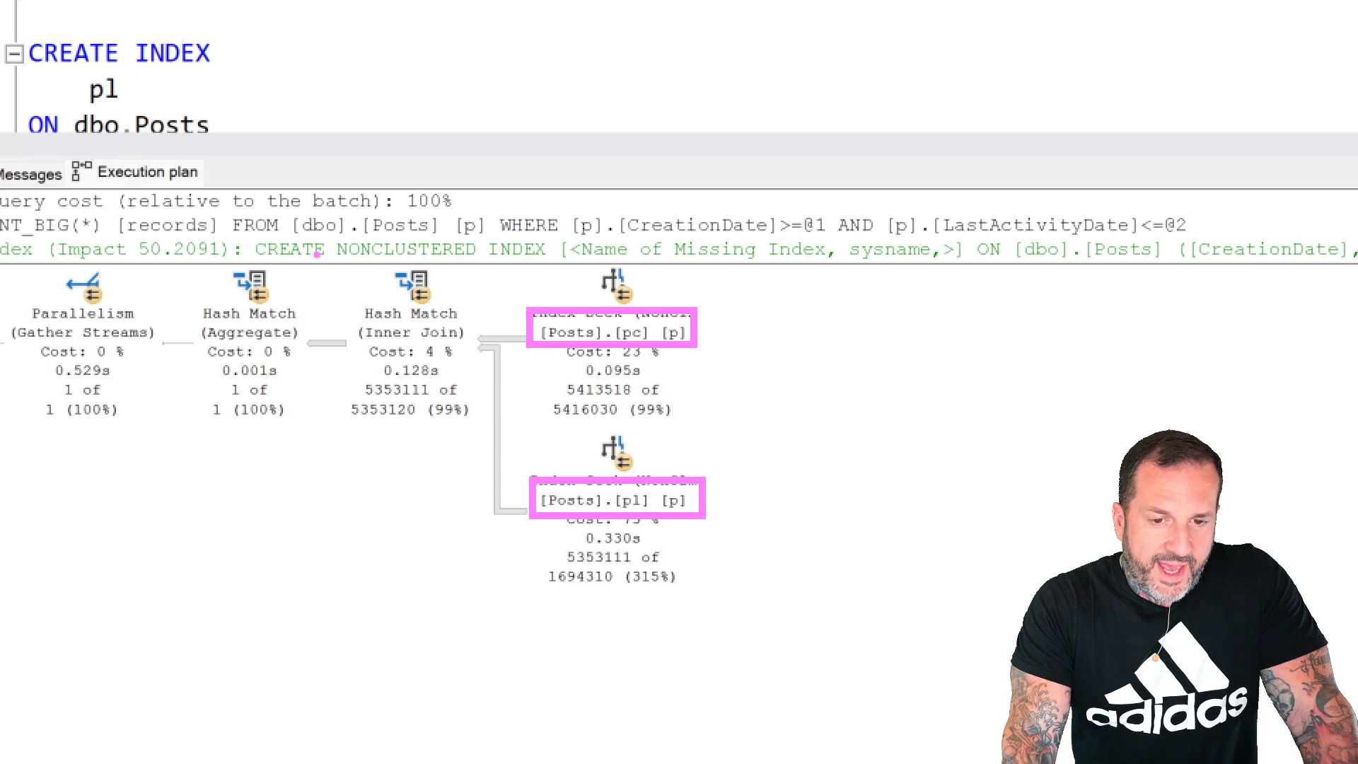
pyautogui.click(410, 312)
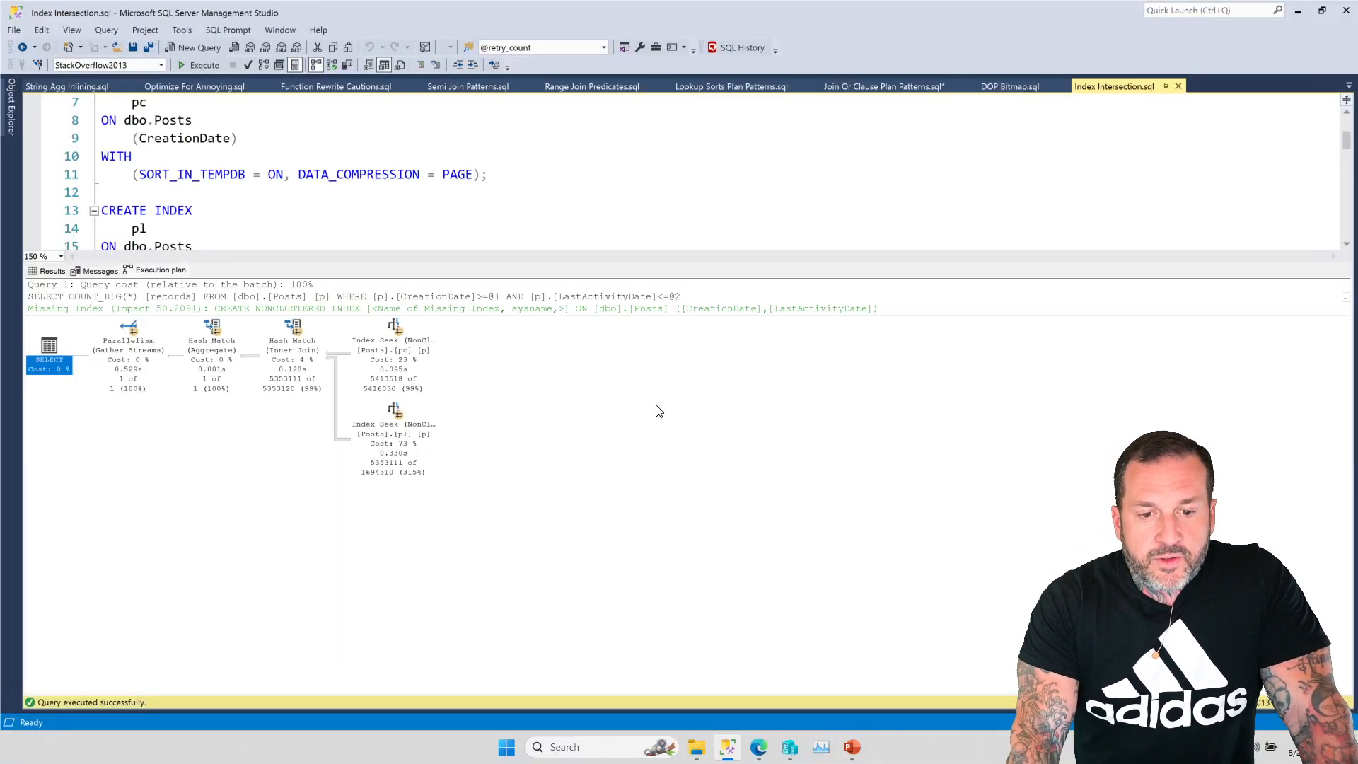
pyautogui.moveTo(459, 308)
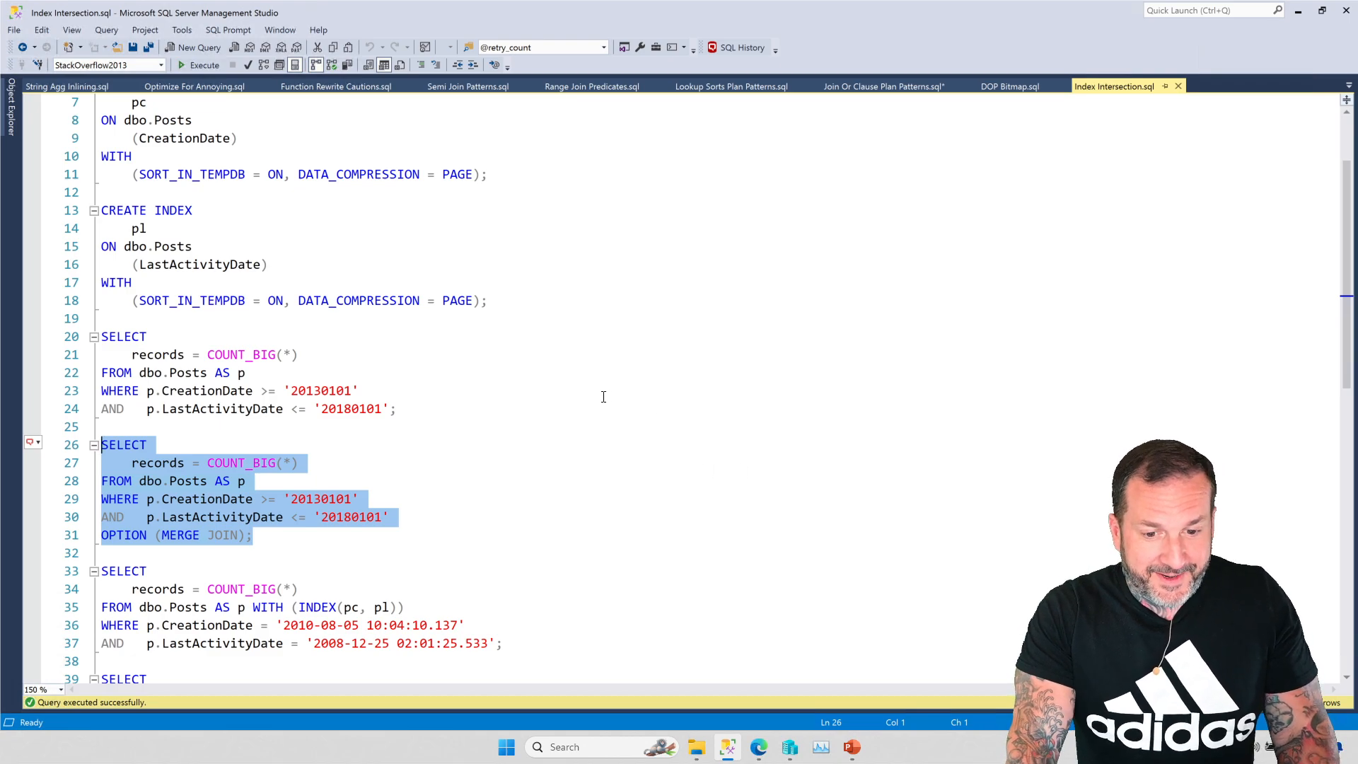
# Step: Review the MERGE JOIN count's plan, then run the INDEX(pc, pl) exact-date query
pyautogui.click(200, 65)
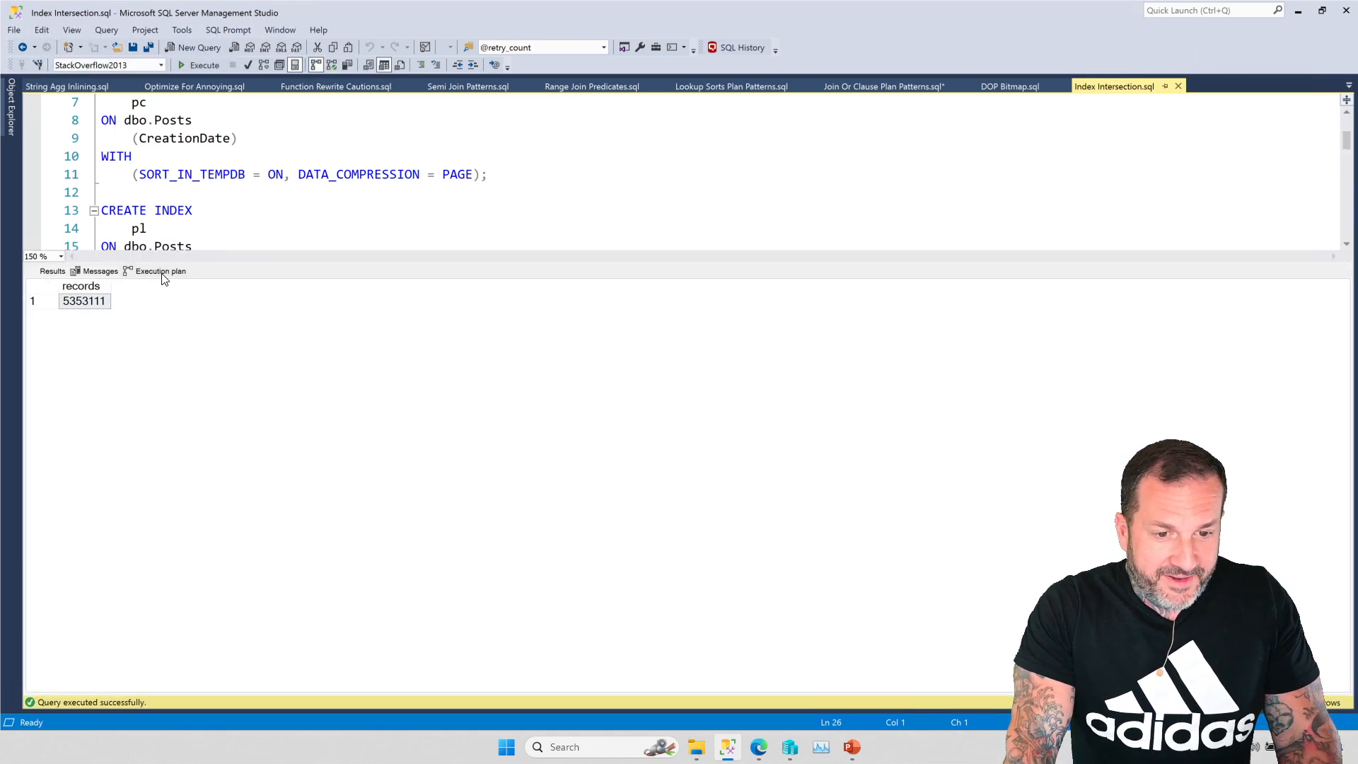
pyautogui.click(160, 271)
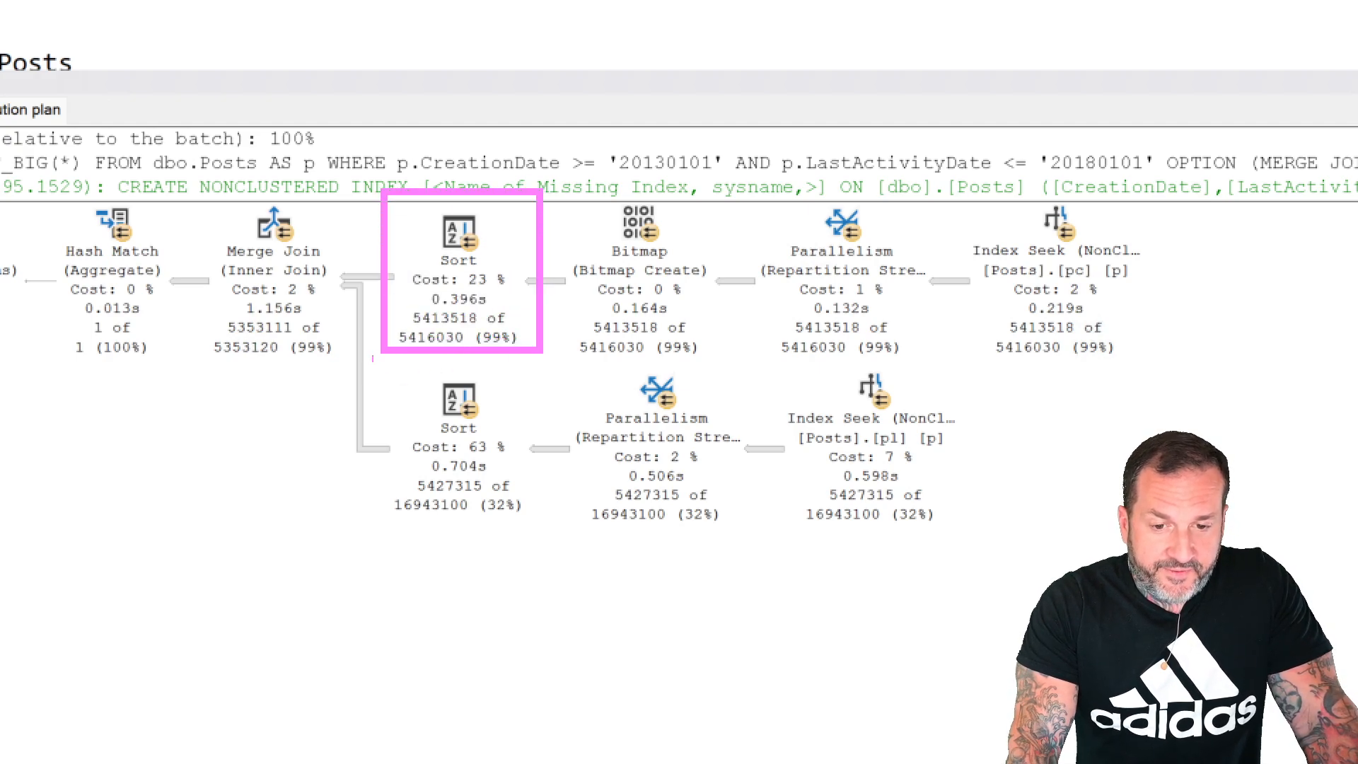
pyautogui.click(458, 407)
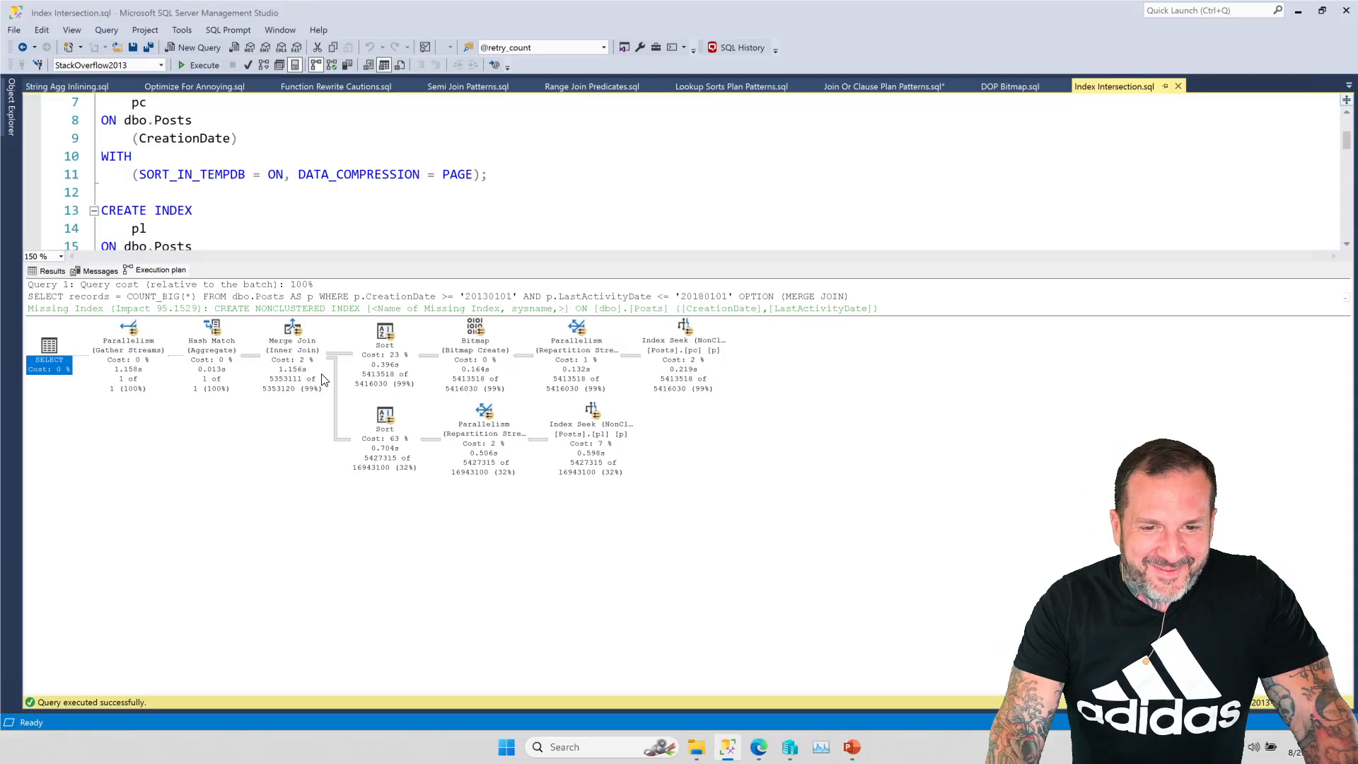
pyautogui.moveTo(367, 278)
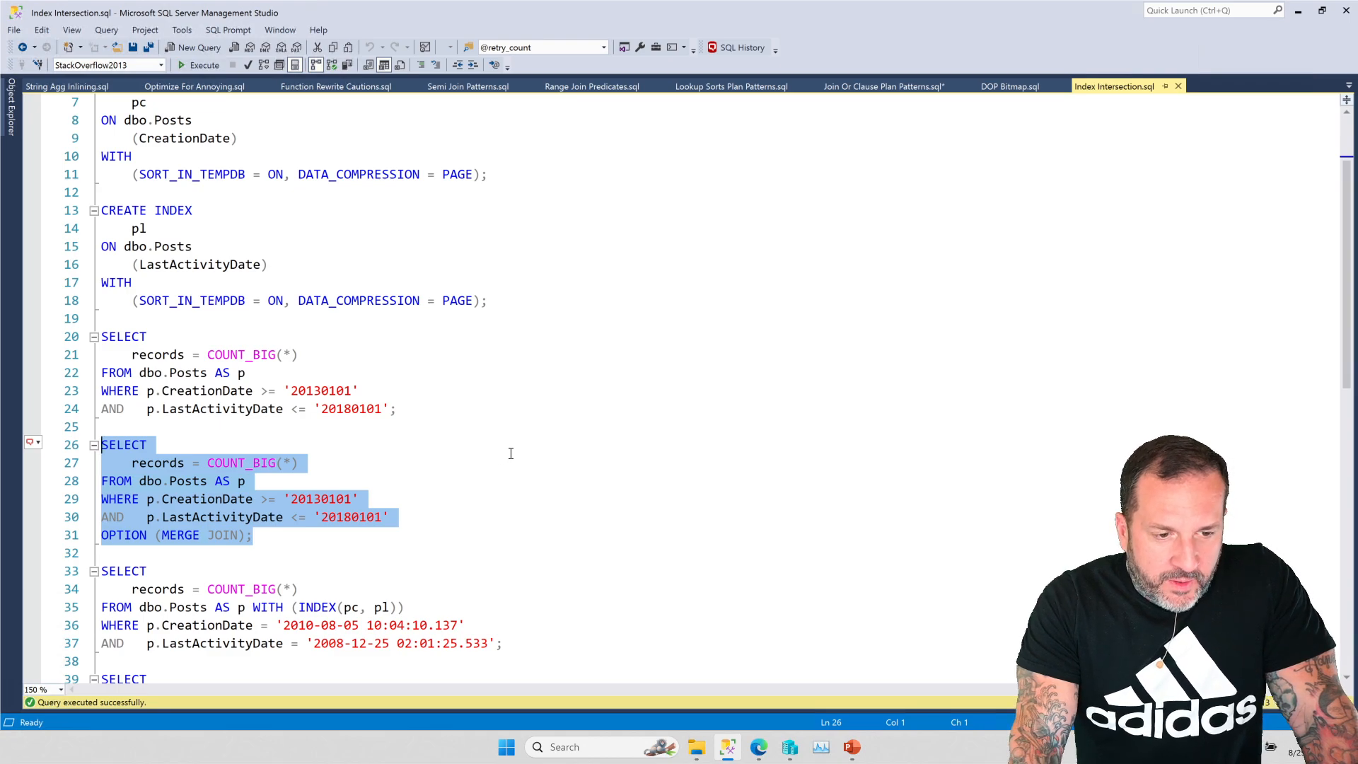
pyautogui.scroll(-3)
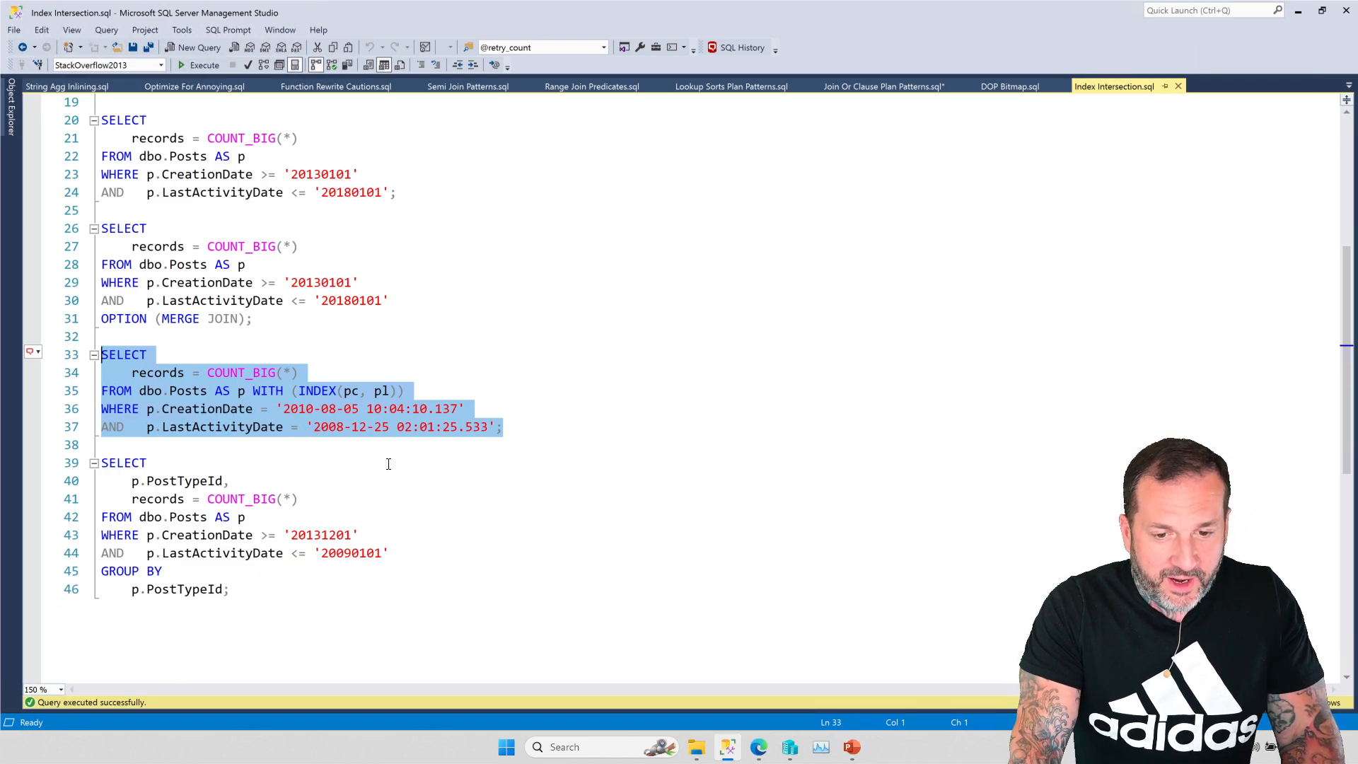
pyautogui.click(204, 65)
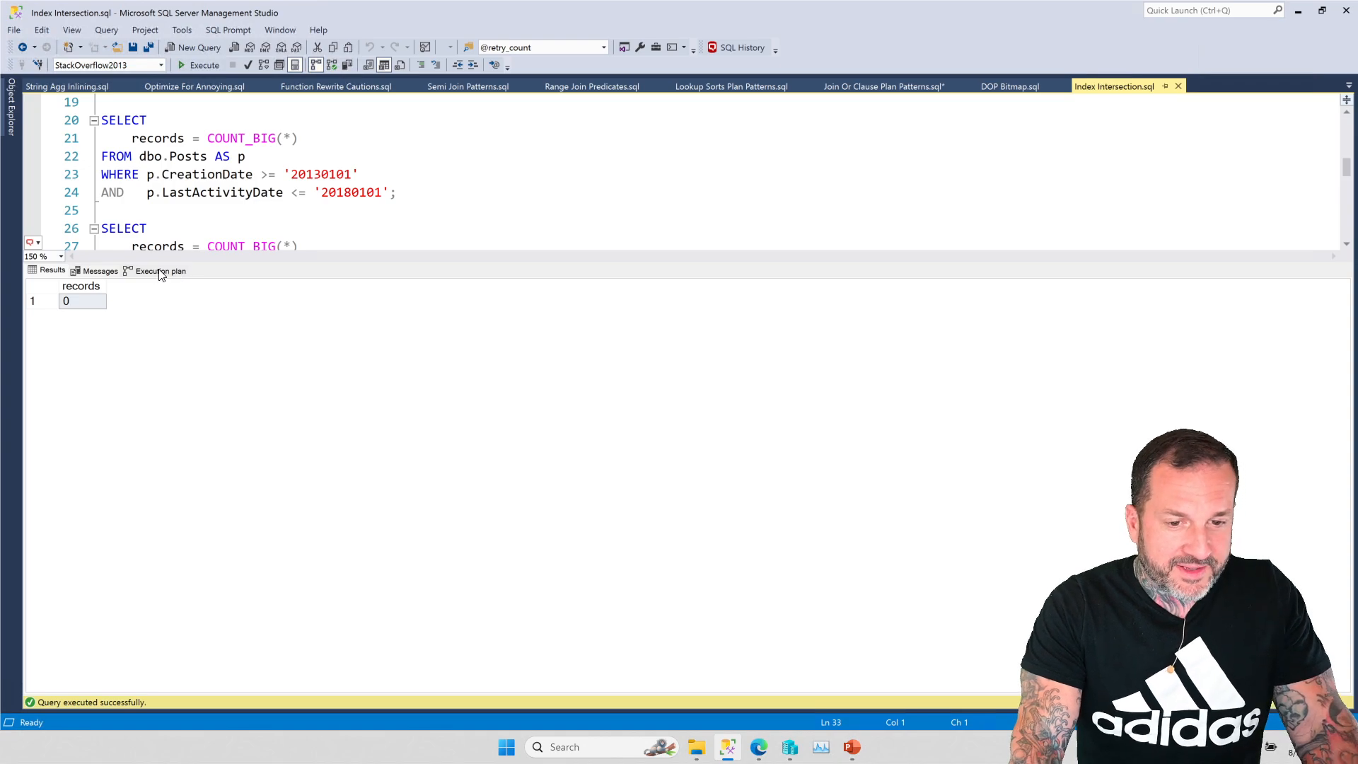
# Step: Review the execution plan of the index-hinted exact-date query
pyautogui.click(159, 270)
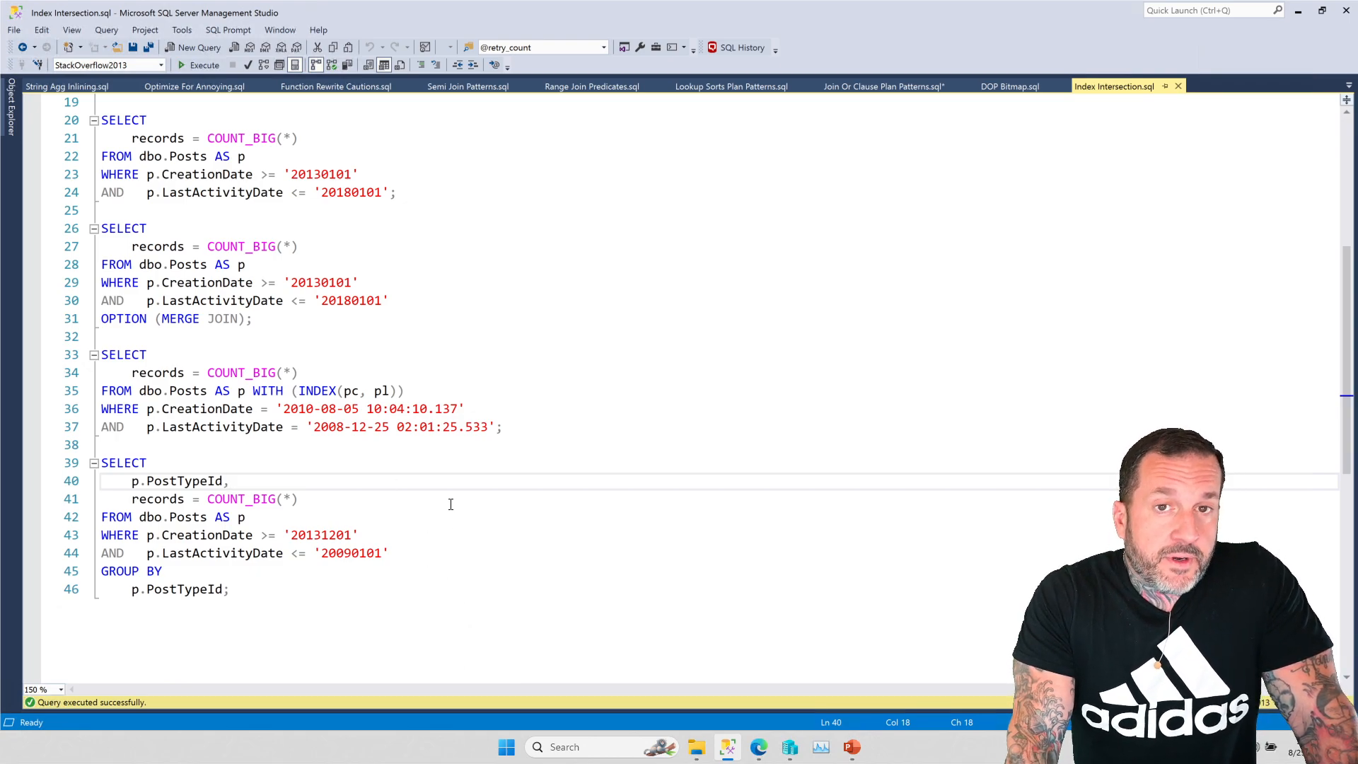
# Step: Scroll down and select lines 39–46, the GROUP BY PostTypeId count query
pyautogui.scroll(-3)
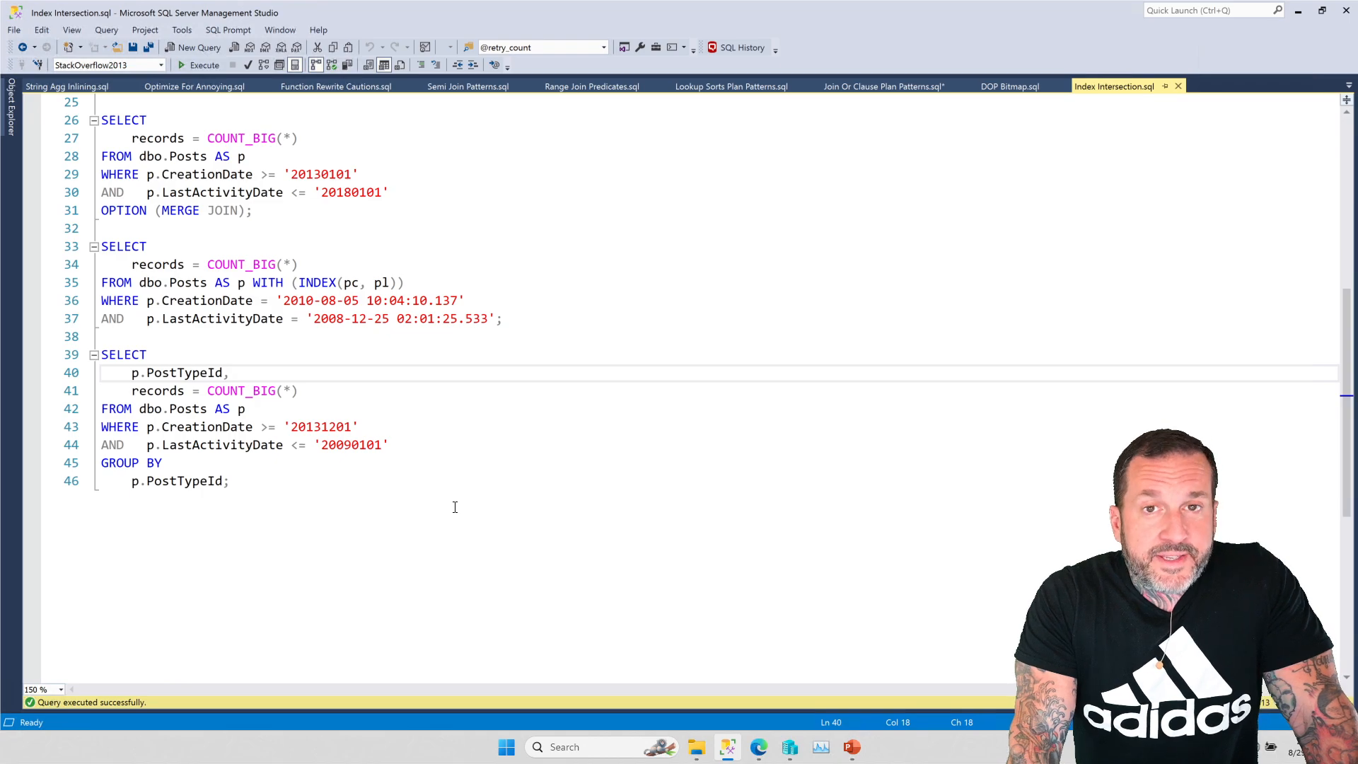
pyautogui.moveTo(364, 570)
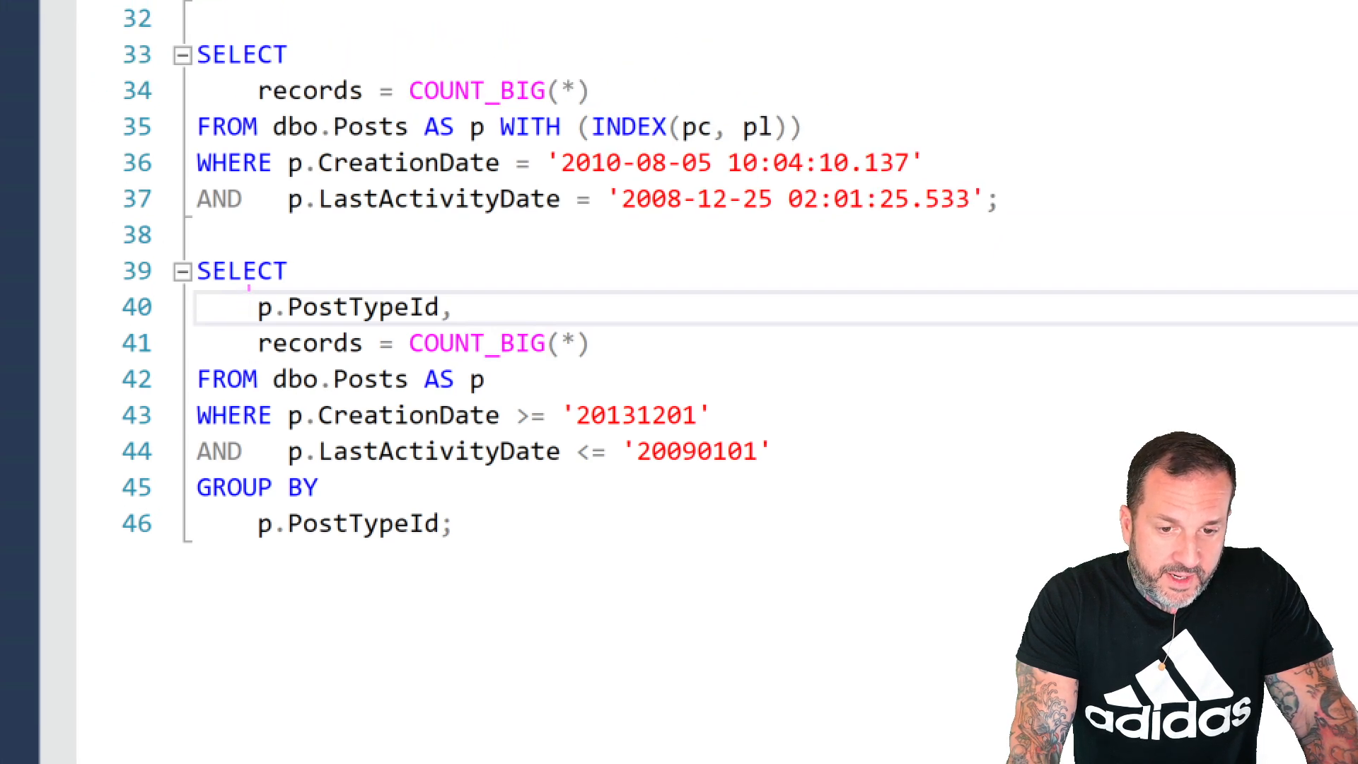
pyautogui.doubleClick(351, 307)
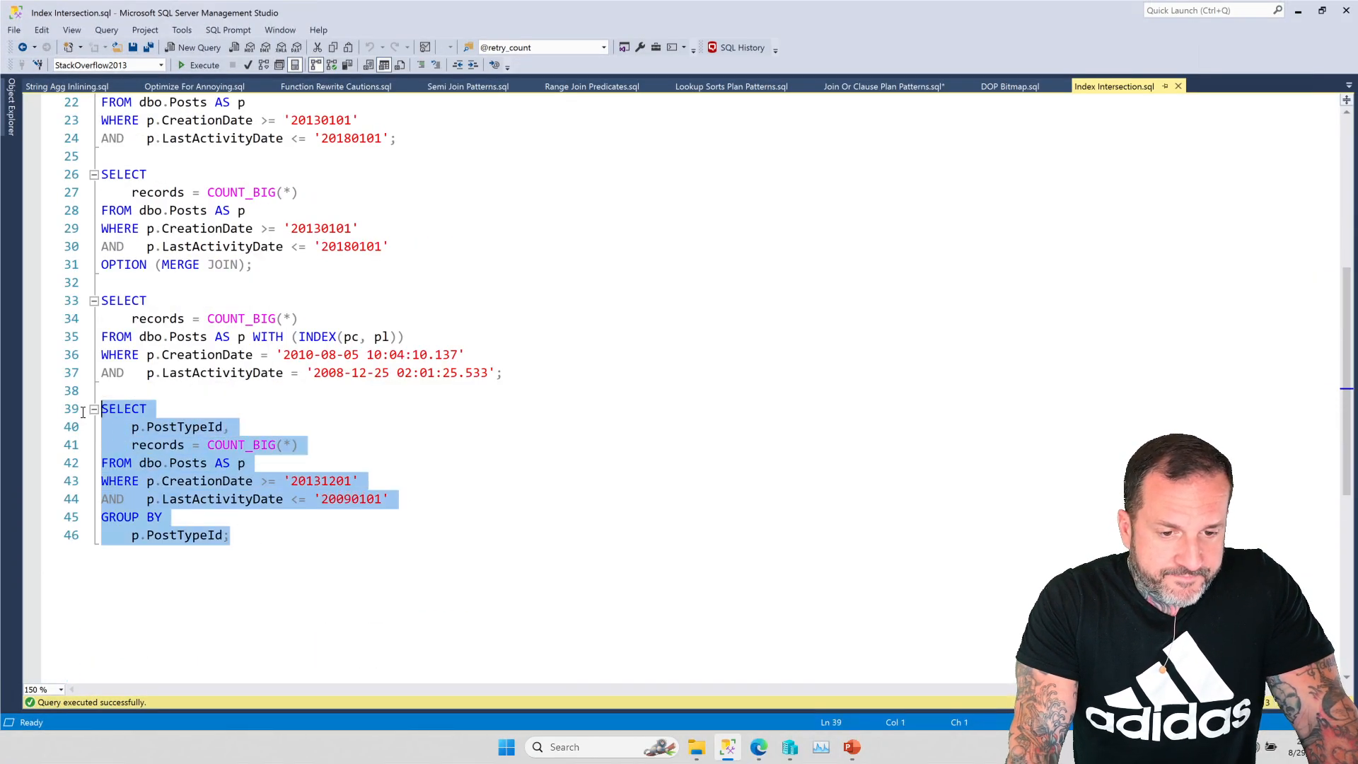
# Step: Run the GROUP BY PostTypeId query and inspect its pl/pc seeks with key lookup
pyautogui.click(205, 65)
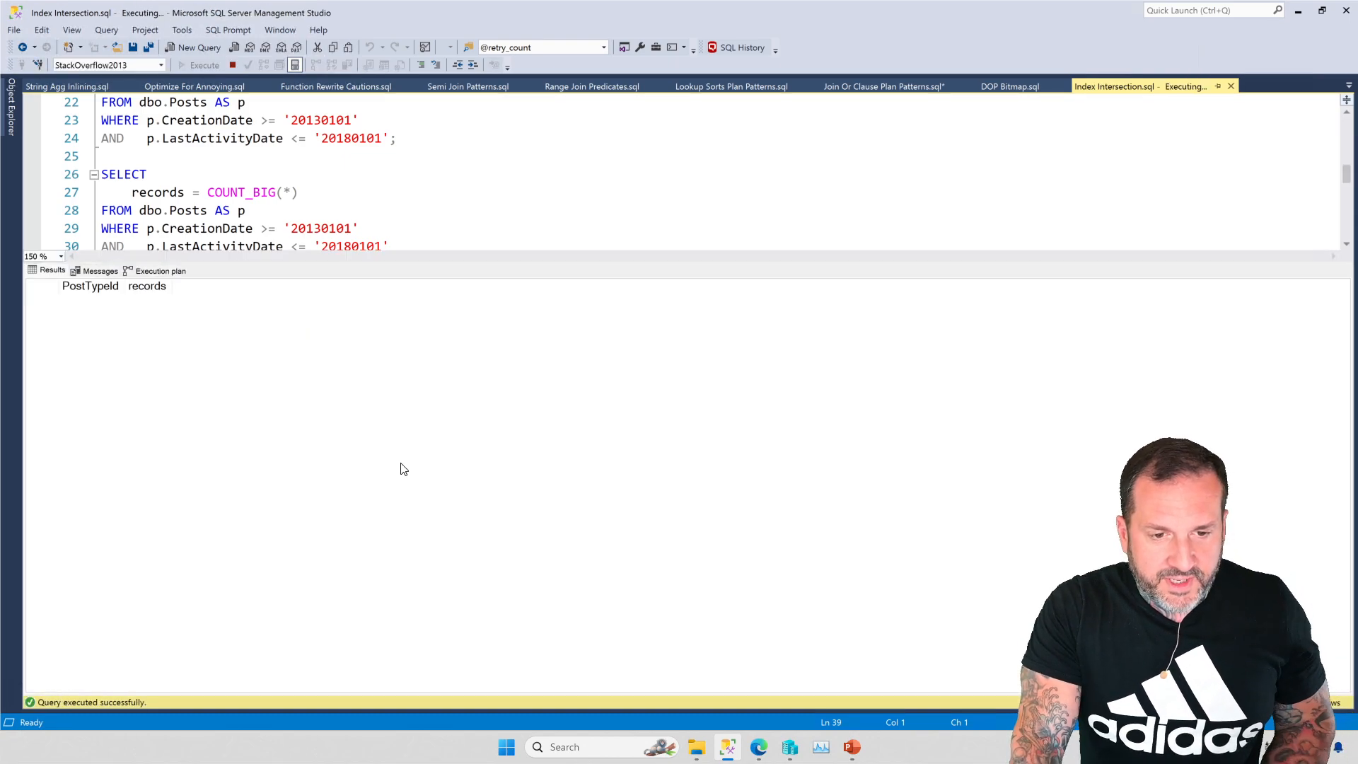
pyautogui.click(159, 270)
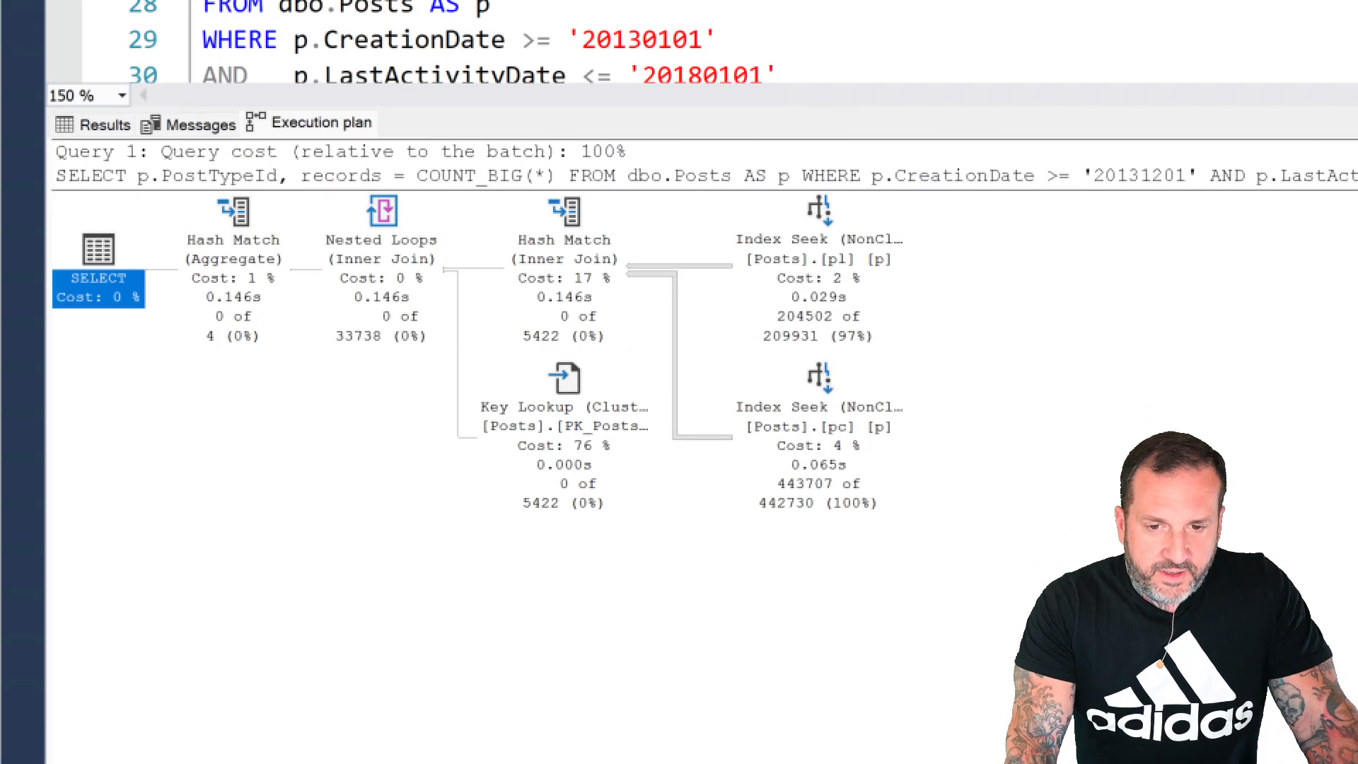
pyautogui.scroll(-3)
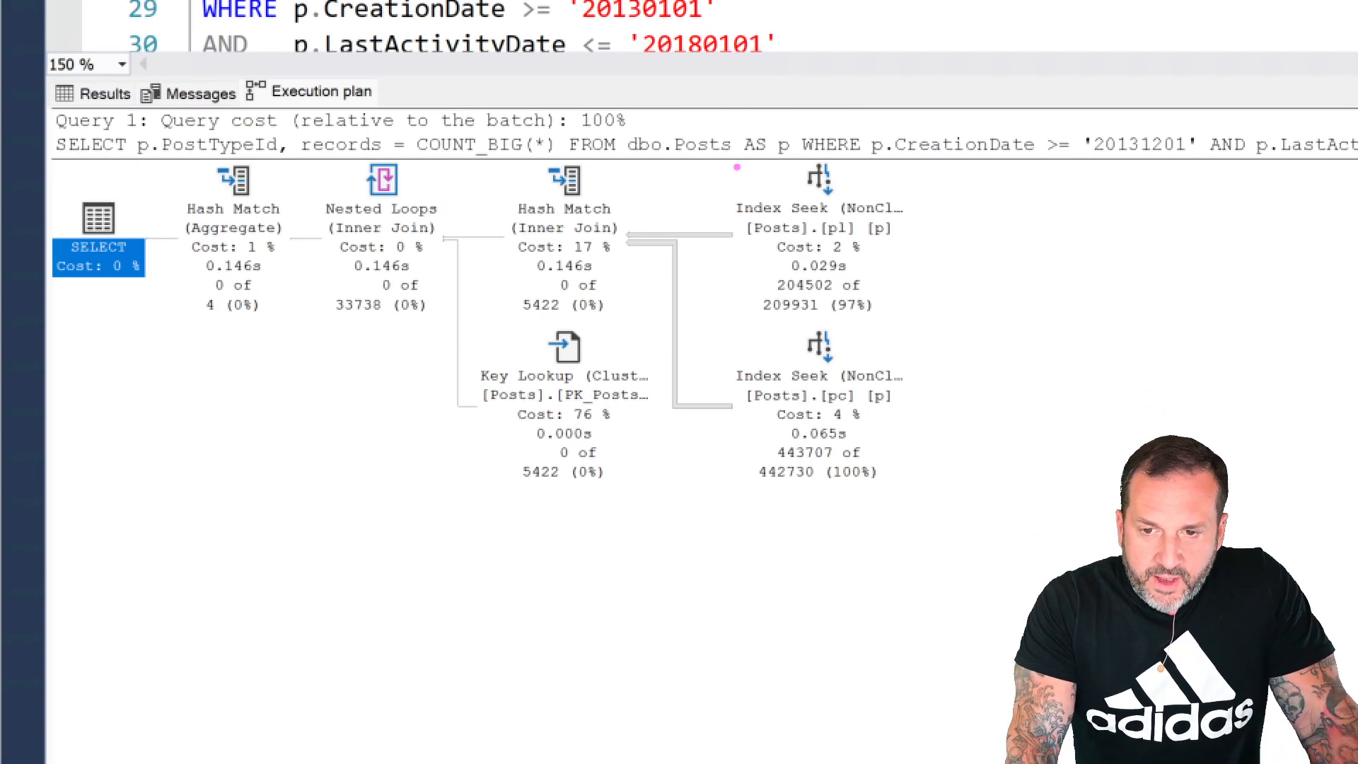
pyautogui.click(818, 208)
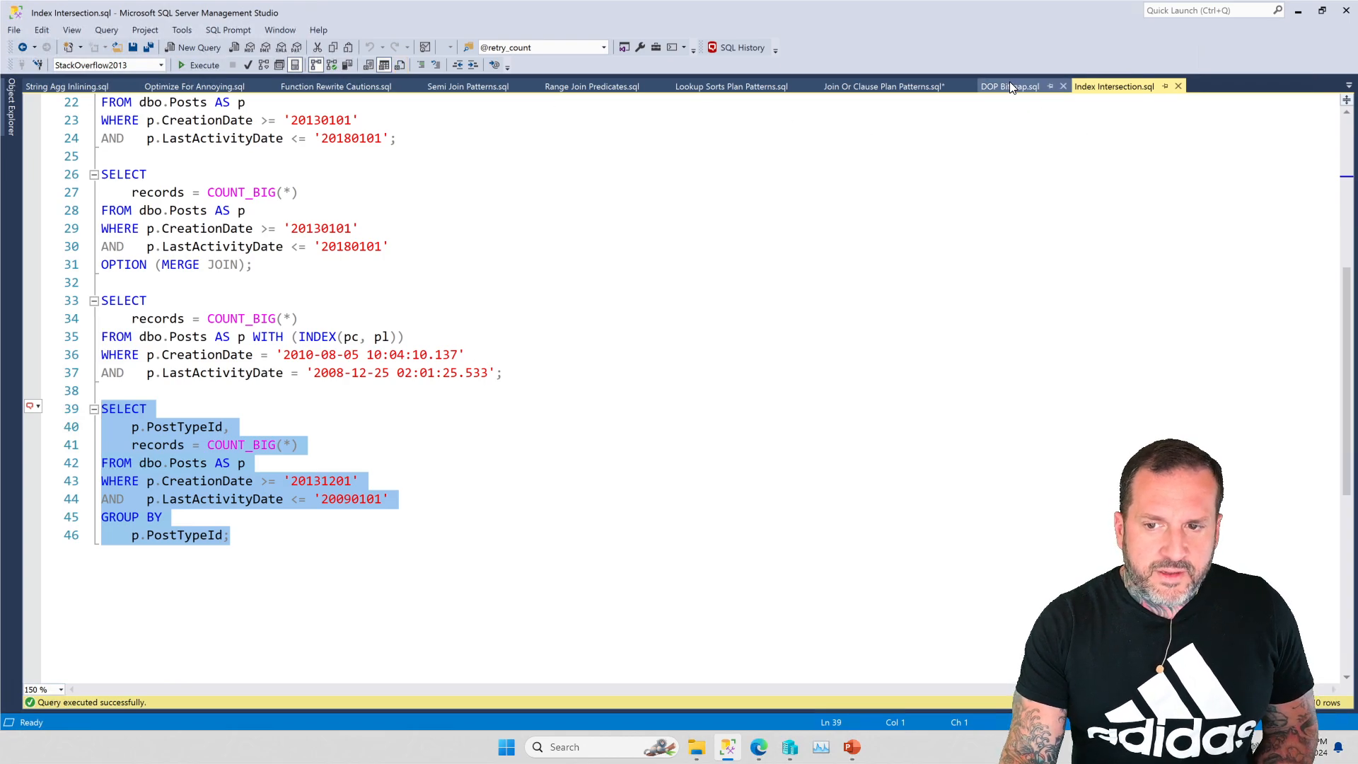
pyautogui.moveTo(1009, 86)
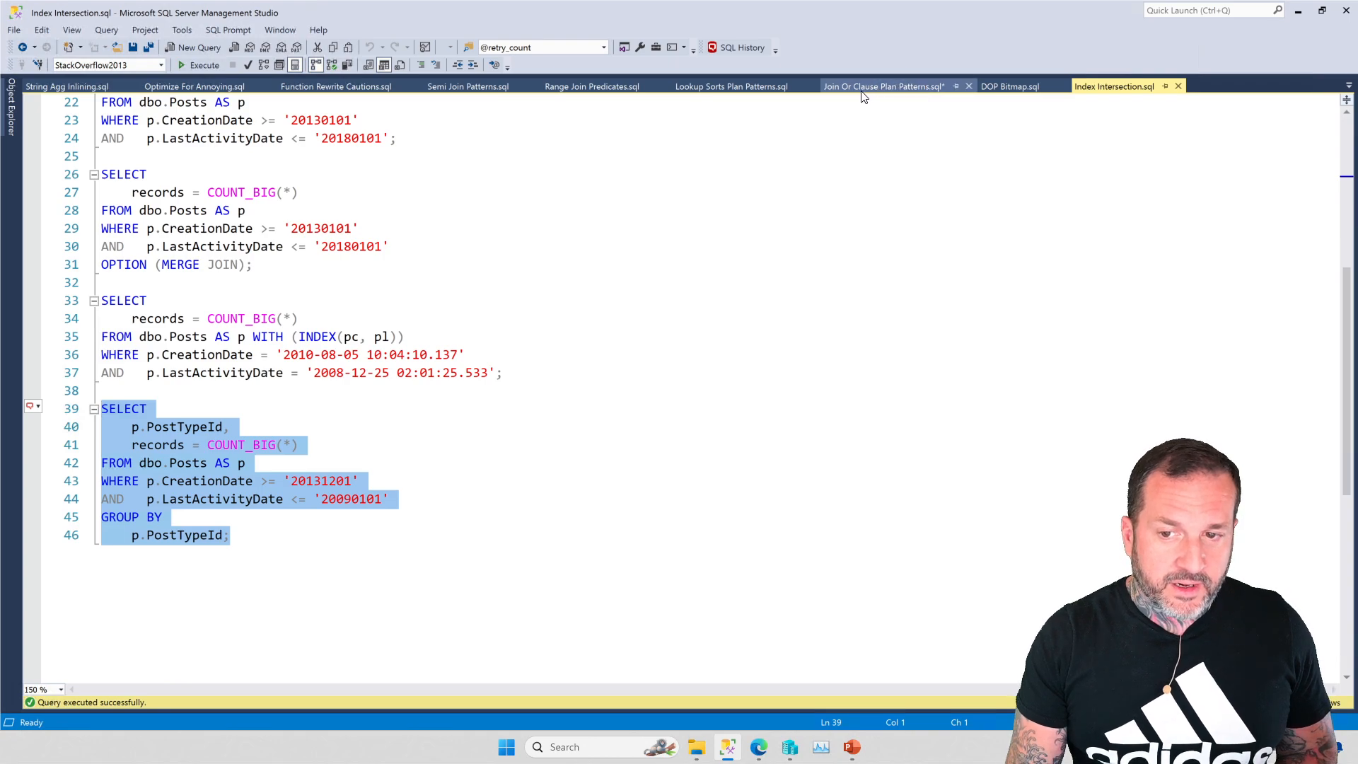
pyautogui.moveTo(883, 85)
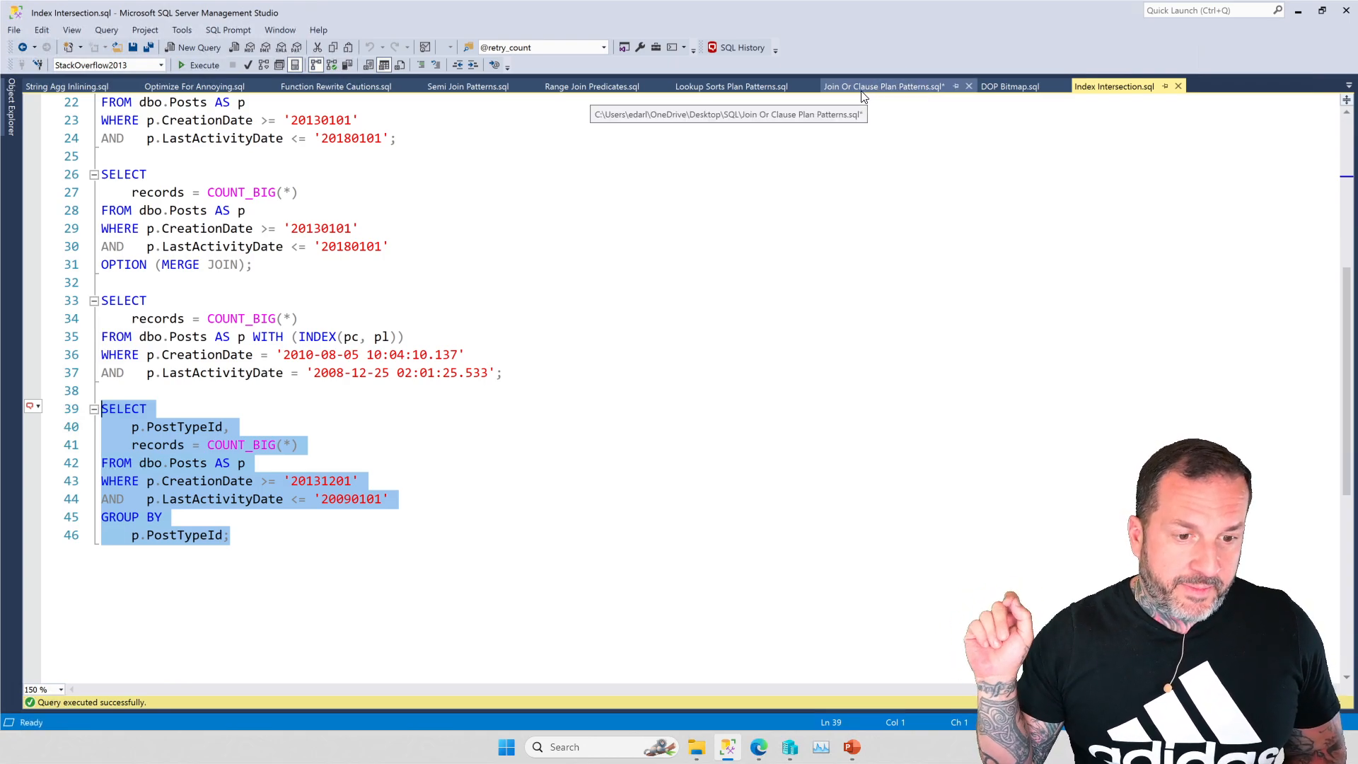